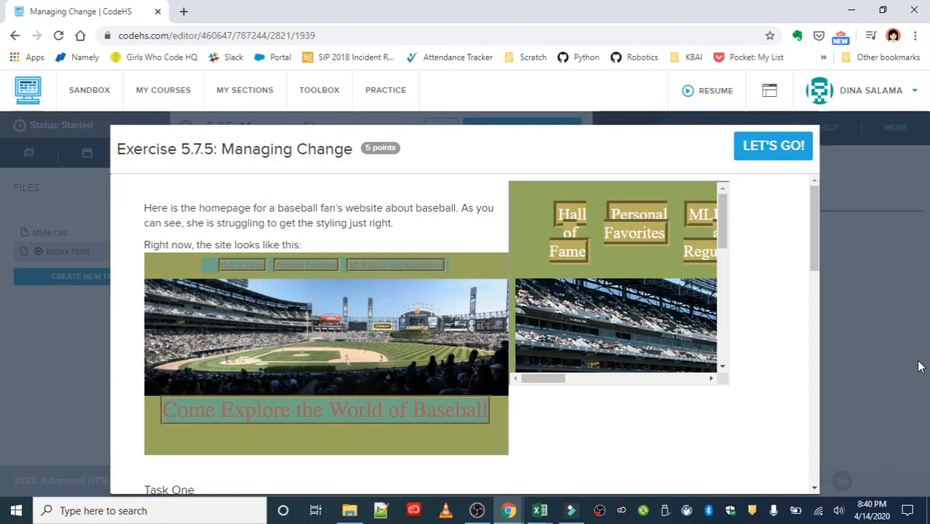
{"action": "mouse_move", "coordinate": [898, 297]}
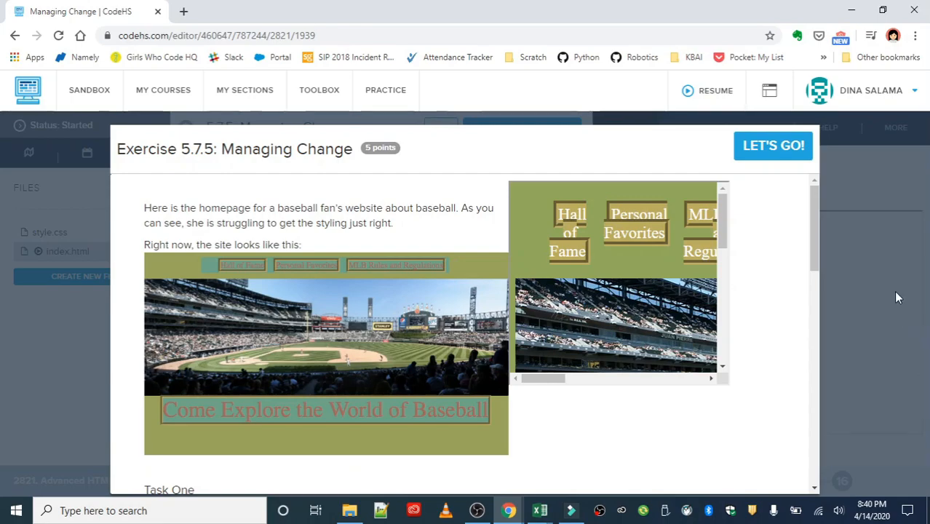
{"action": "mouse_move", "coordinate": [367, 261]}
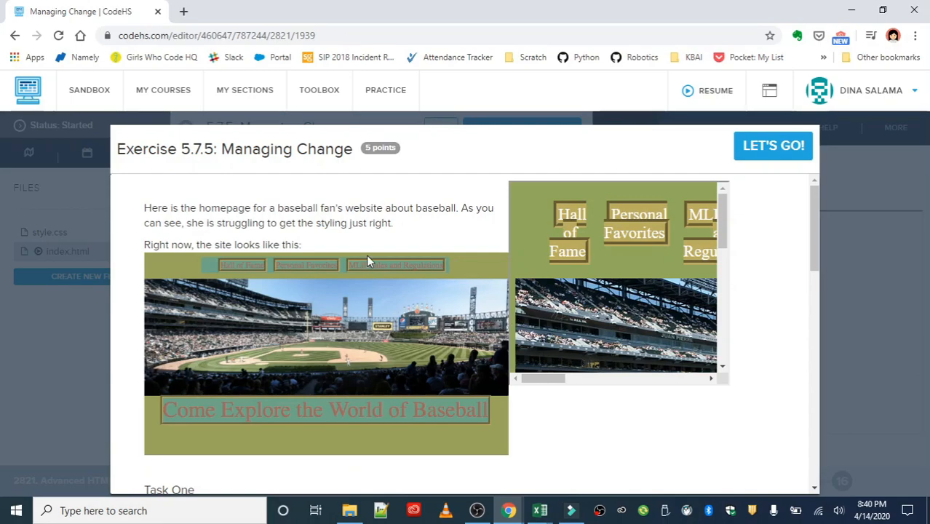
- Scroll through the exercise instructions to read Task Two's single-rule color goal
{"action": "scroll", "scroll_direction": "down", "scroll_amount": 3}
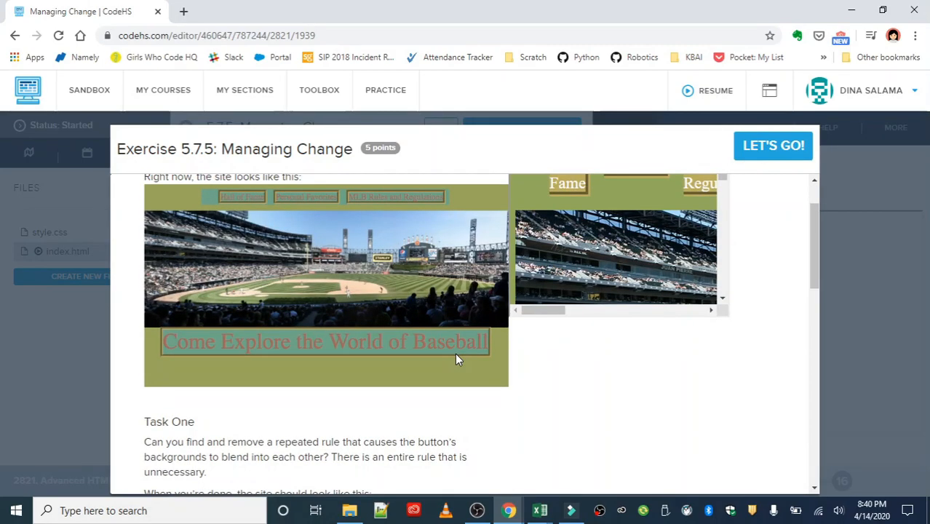
{"action": "scroll", "scroll_direction": "up", "scroll_amount": 3}
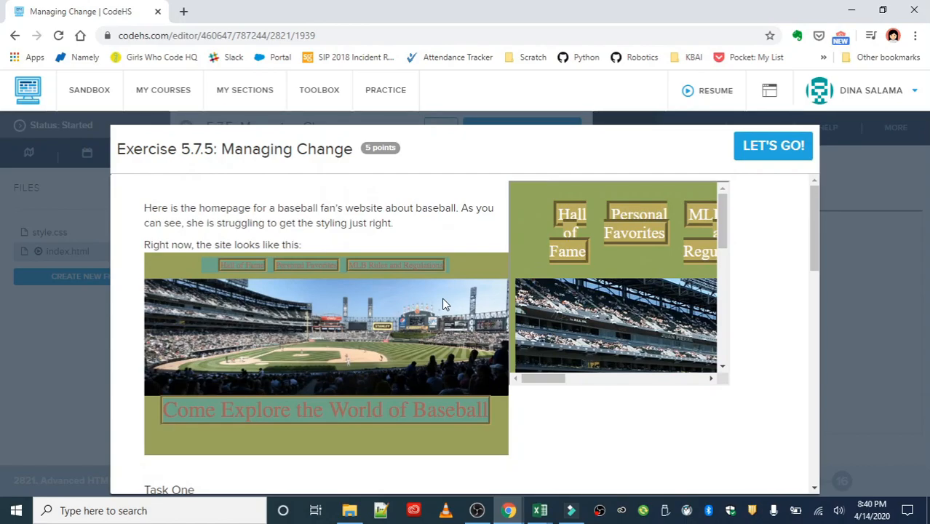
{"action": "mouse_move", "coordinate": [428, 271]}
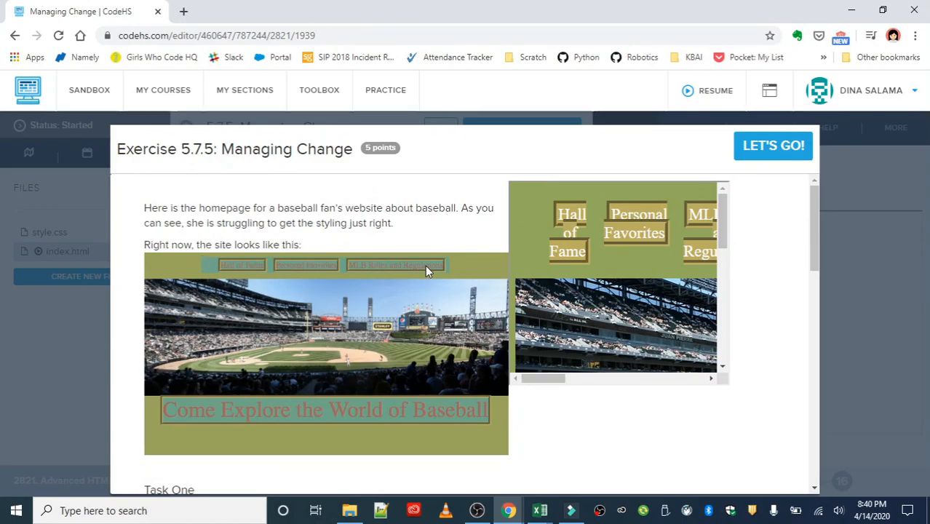
{"action": "mouse_move", "coordinate": [460, 274]}
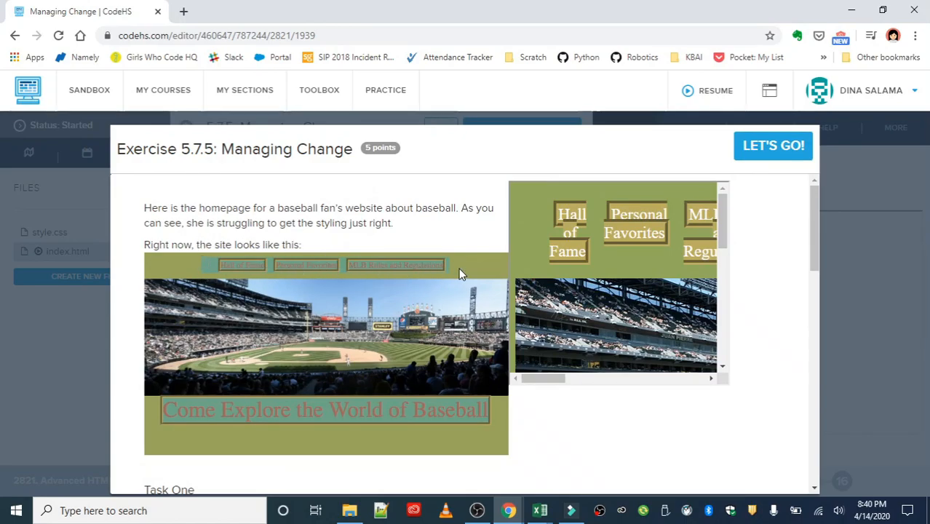
{"action": "mouse_move", "coordinate": [277, 275]}
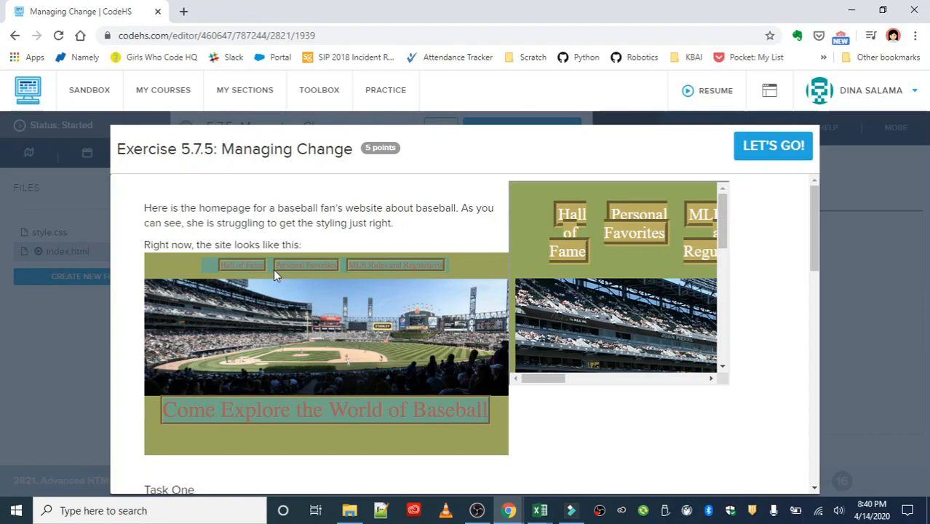
{"action": "mouse_move", "coordinate": [215, 248]}
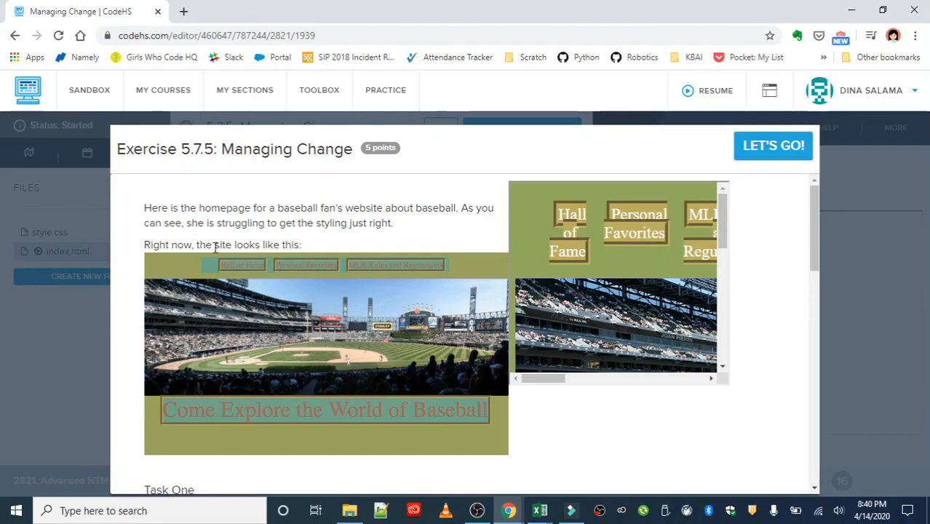
{"action": "mouse_move", "coordinate": [383, 270]}
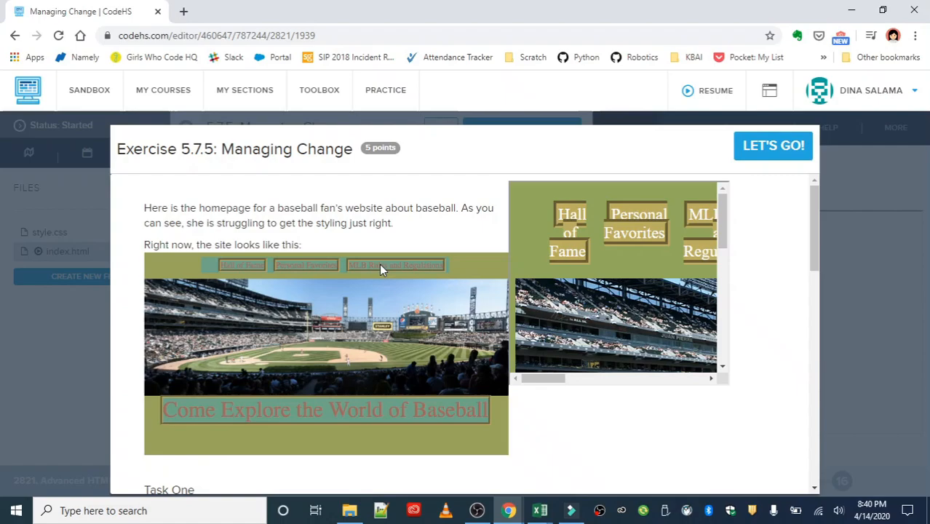
{"action": "scroll", "scroll_direction": "down", "scroll_amount": 3}
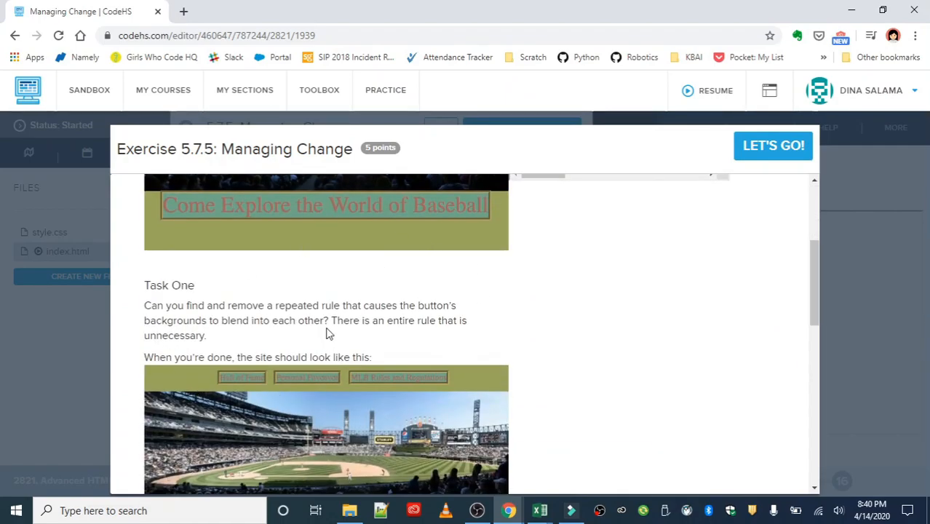
{"action": "mouse_move", "coordinate": [449, 365]}
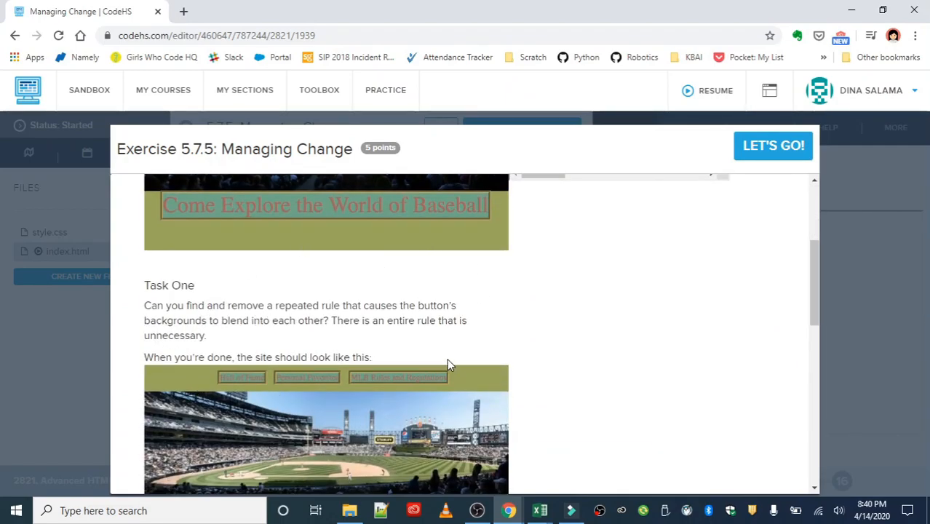
{"action": "mouse_move", "coordinate": [469, 361]}
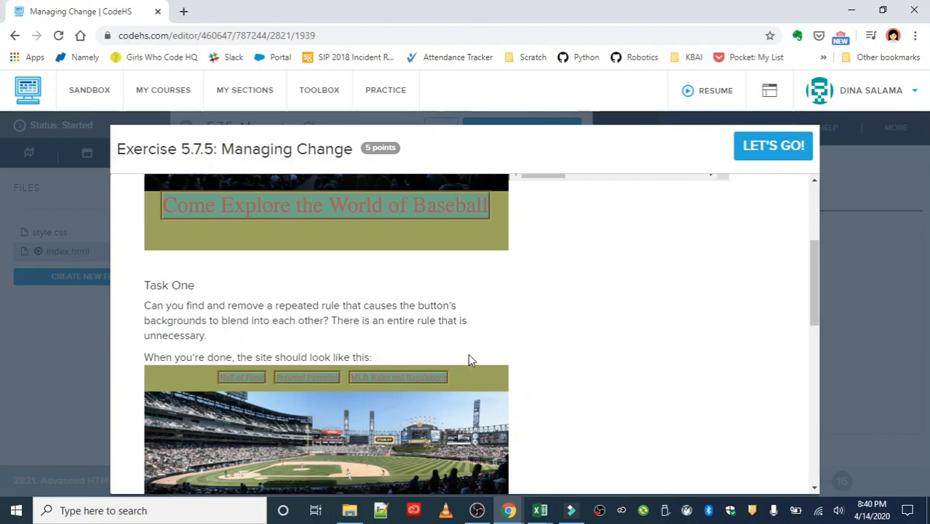
{"action": "mouse_move", "coordinate": [484, 351]}
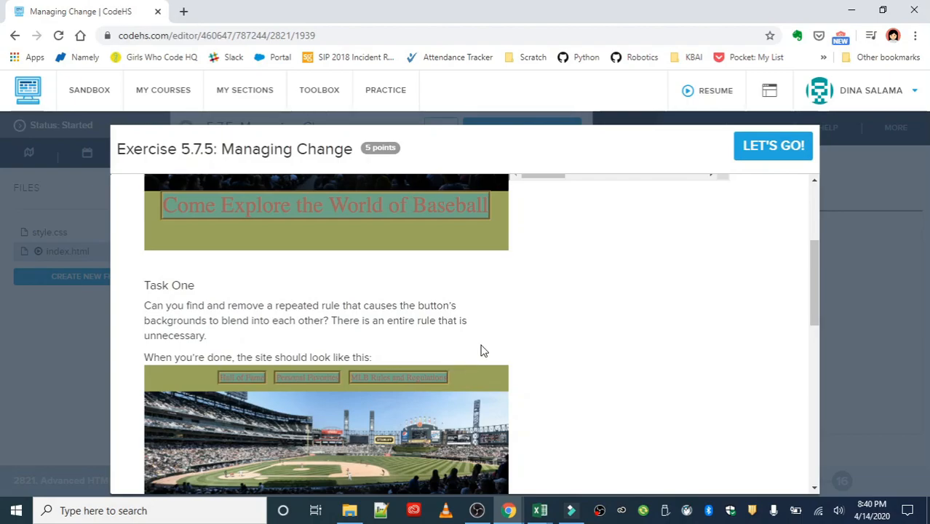
{"action": "mouse_move", "coordinate": [490, 343]}
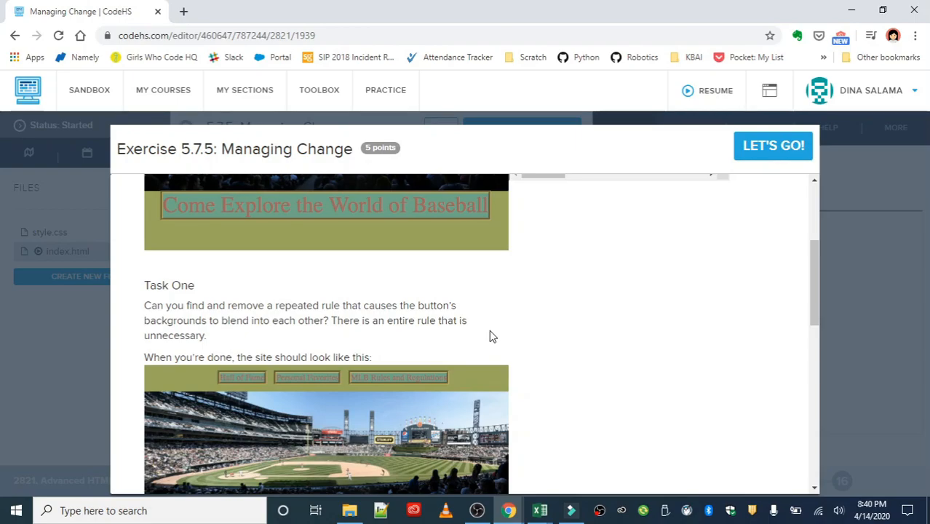
{"action": "mouse_move", "coordinate": [499, 323]}
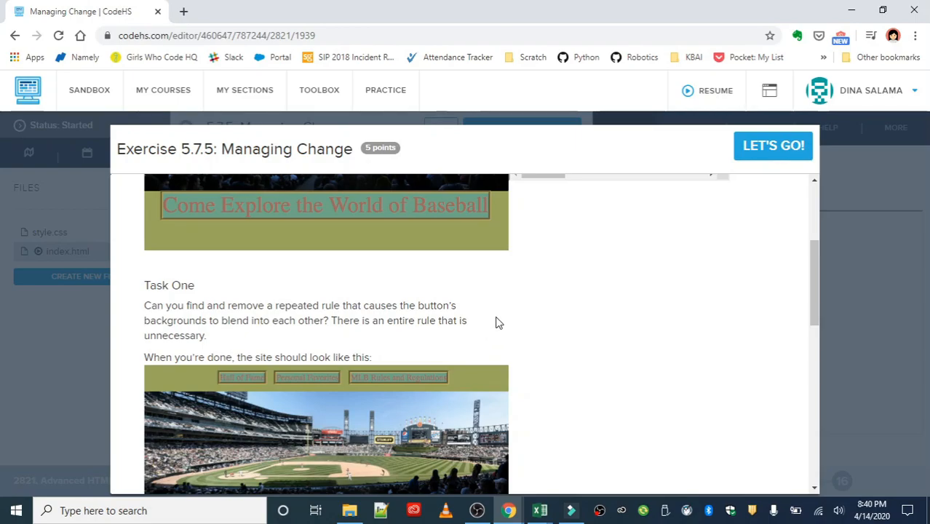
{"action": "scroll", "scroll_direction": "down", "scroll_amount": 3}
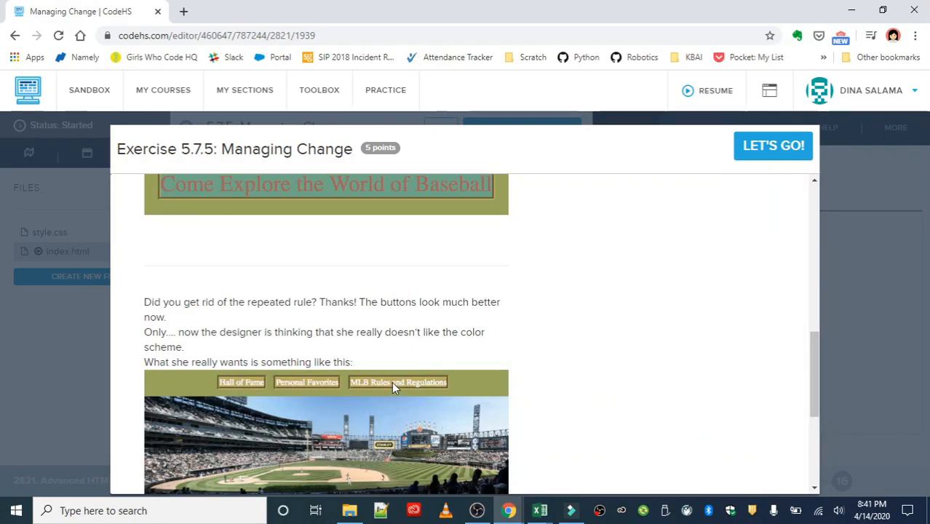
{"action": "scroll", "scroll_direction": "up", "scroll_amount": 3}
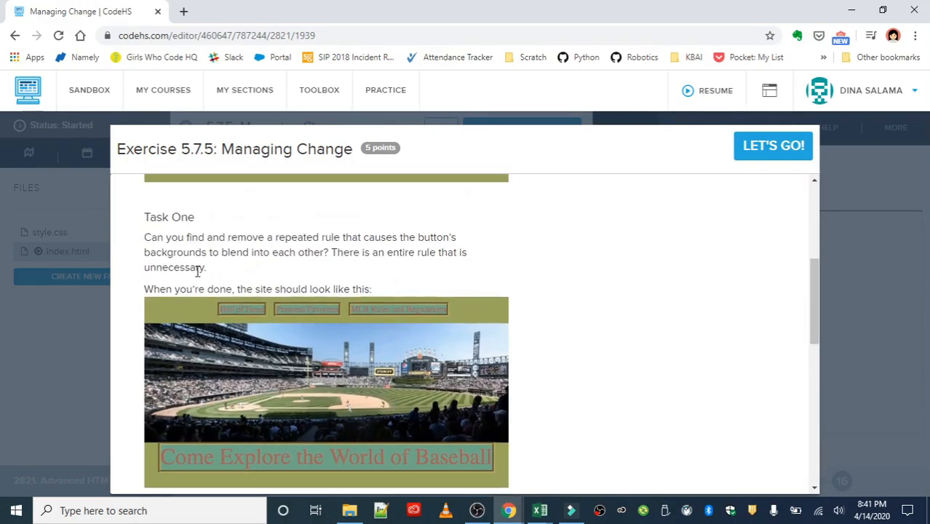
{"action": "scroll", "scroll_direction": "down", "scroll_amount": 3}
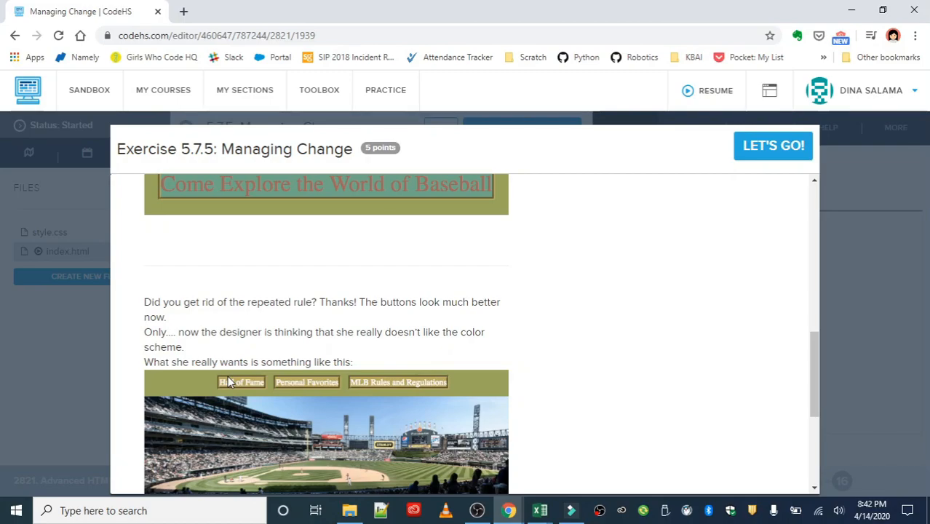
{"action": "scroll", "scroll_direction": "down", "scroll_amount": 3}
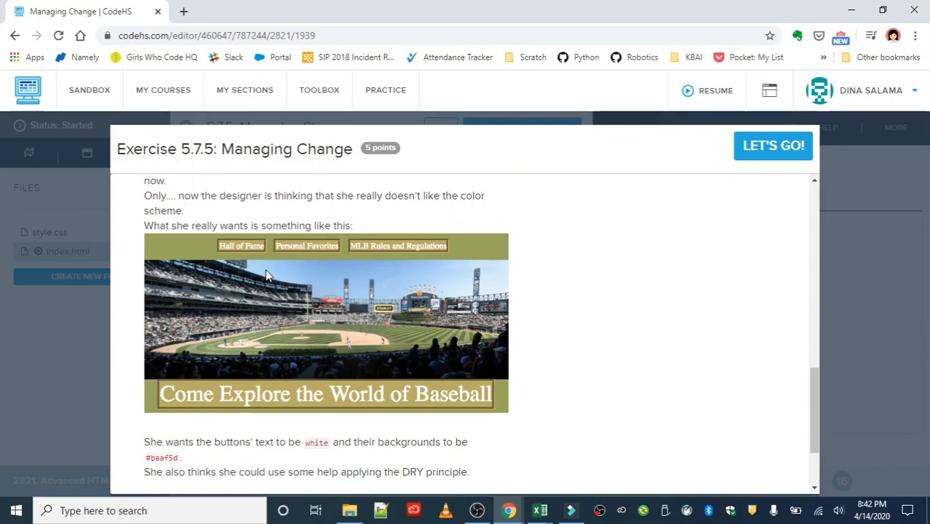
{"action": "mouse_move", "coordinate": [268, 368]}
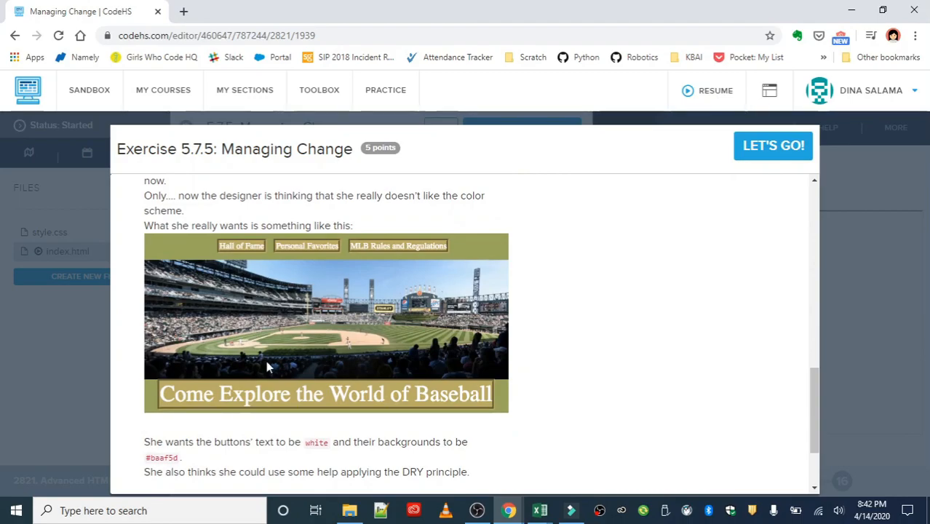
{"action": "scroll", "scroll_direction": "down", "scroll_amount": 3}
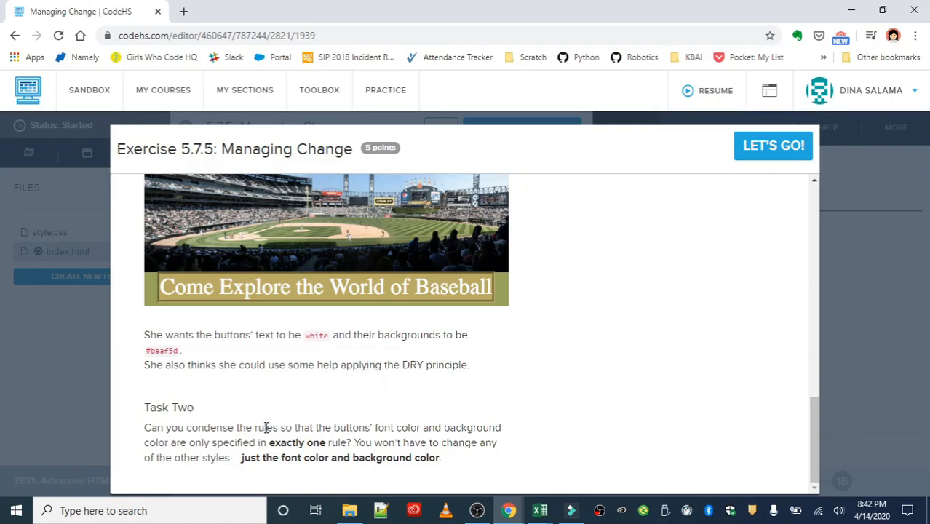
{"action": "mouse_move", "coordinate": [773, 146]}
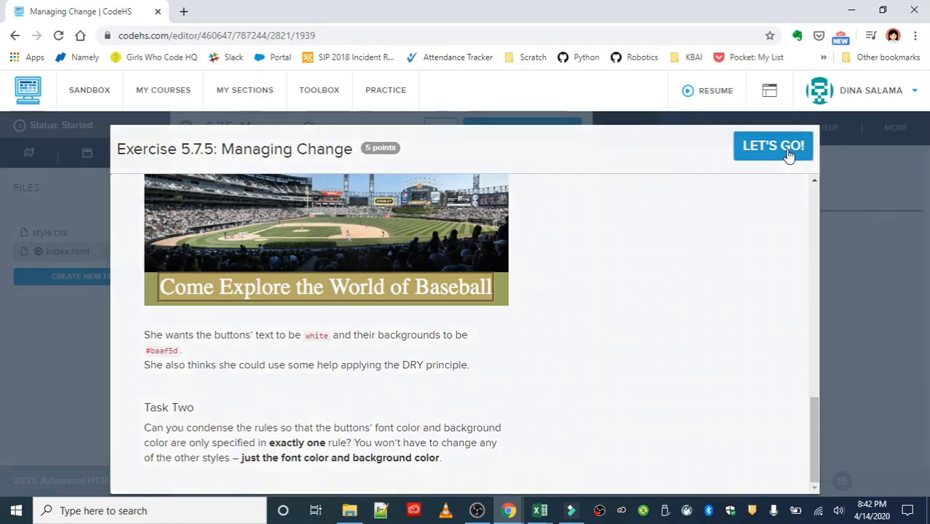
- Run the starter baseball page and open its preview link in a new browser tab
{"action": "left_click", "coordinate": [773, 146]}
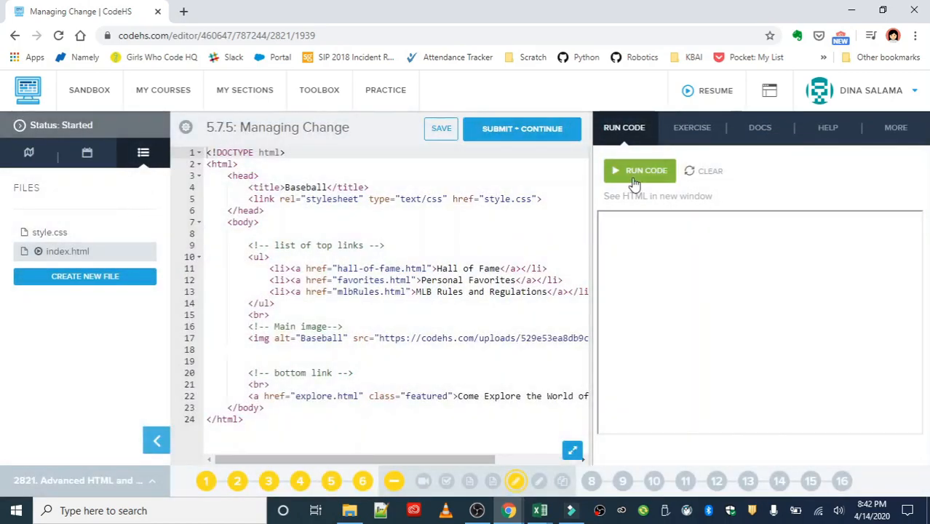
{"action": "right_click", "coordinate": [699, 204]}
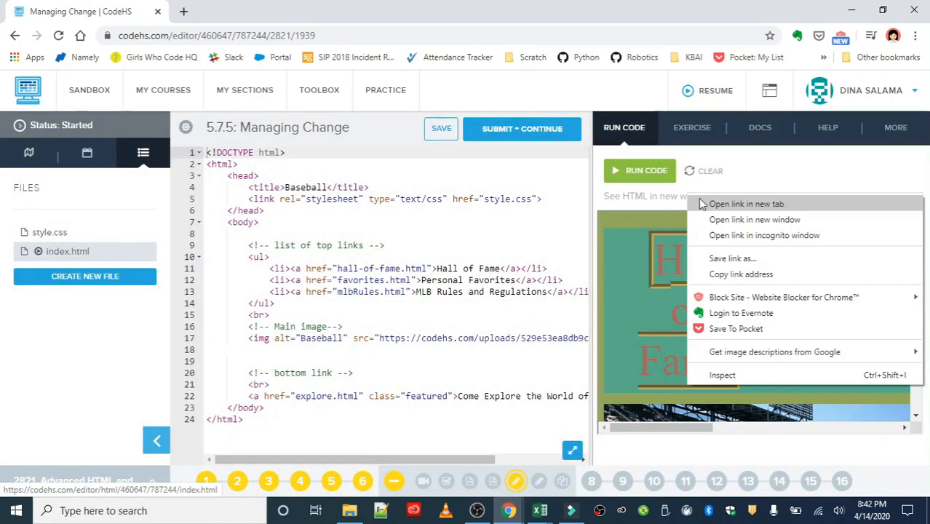
{"action": "left_click", "coordinate": [745, 204]}
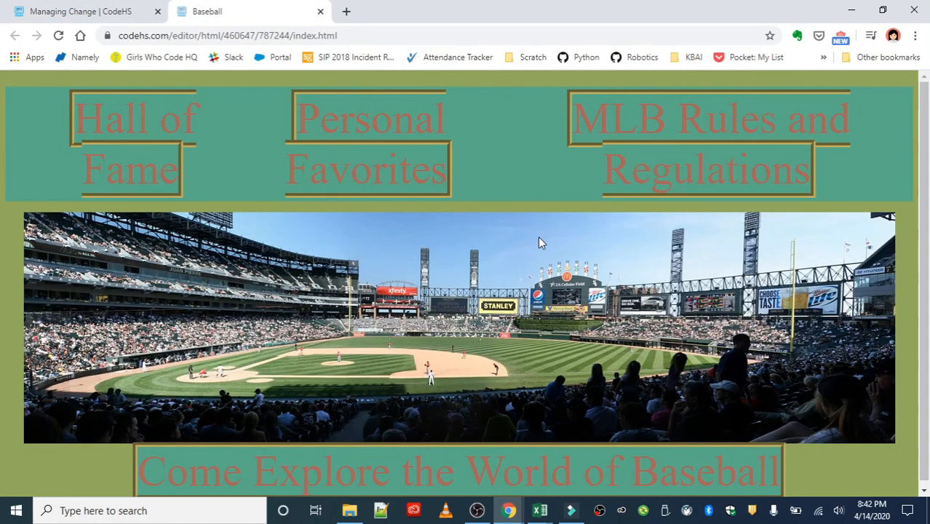
{"action": "mouse_move", "coordinate": [152, 131]}
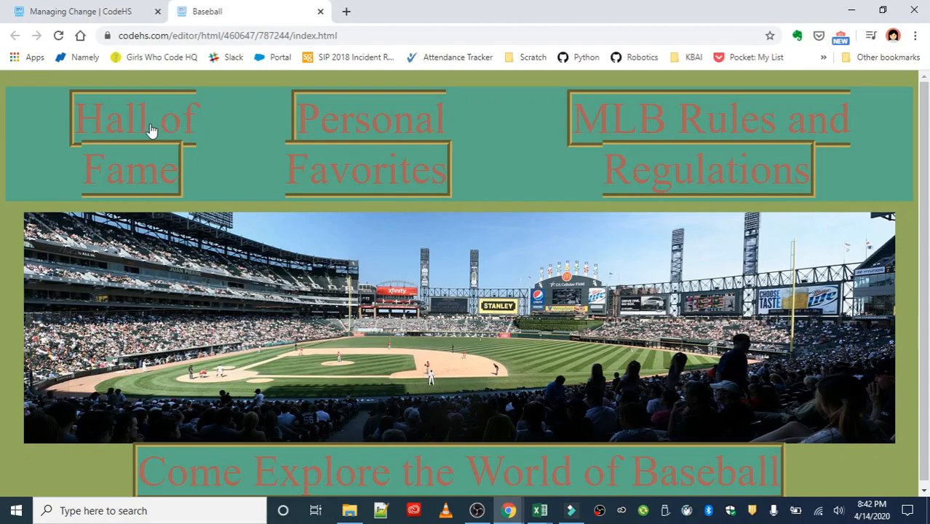
{"action": "mouse_move", "coordinate": [174, 133]}
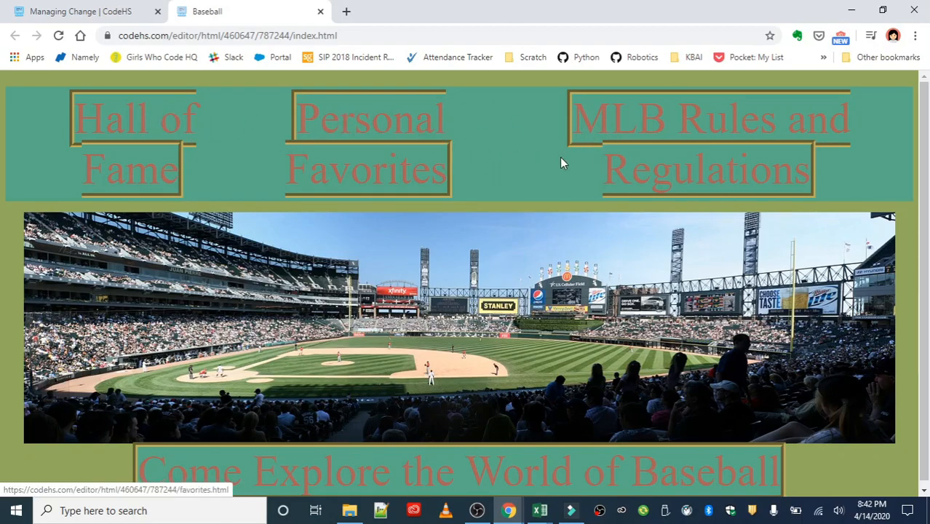
{"action": "mouse_move", "coordinate": [470, 128]}
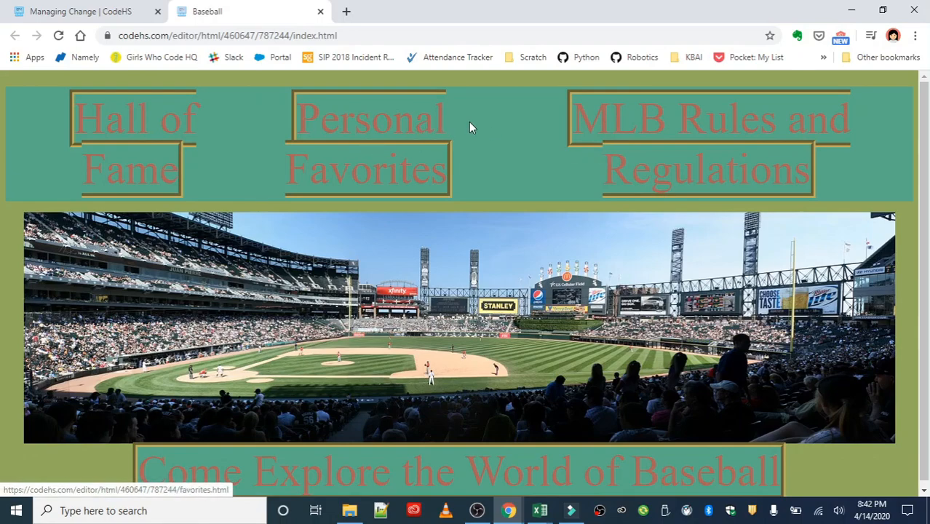
- Return from the full-size Baseball page to the Managing Change editor tab
{"action": "left_click", "coordinate": [81, 11]}
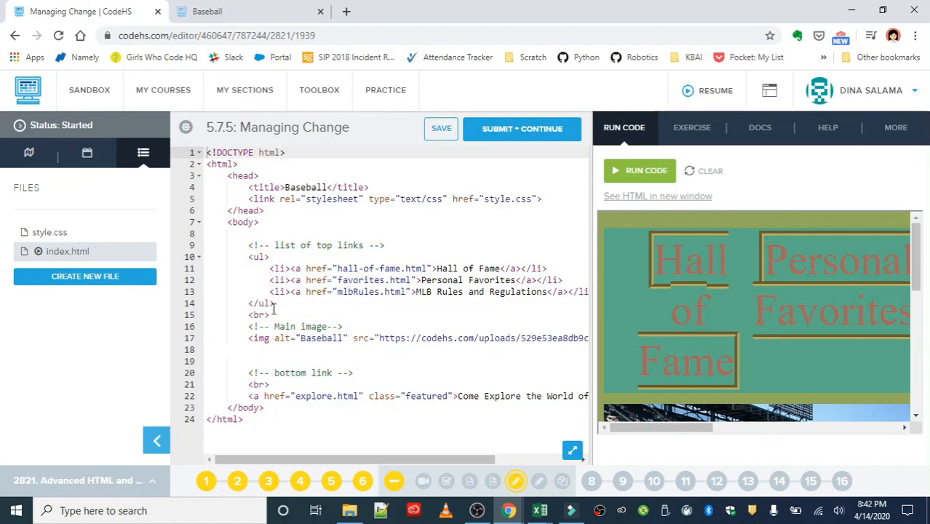
{"action": "mouse_move", "coordinate": [301, 347]}
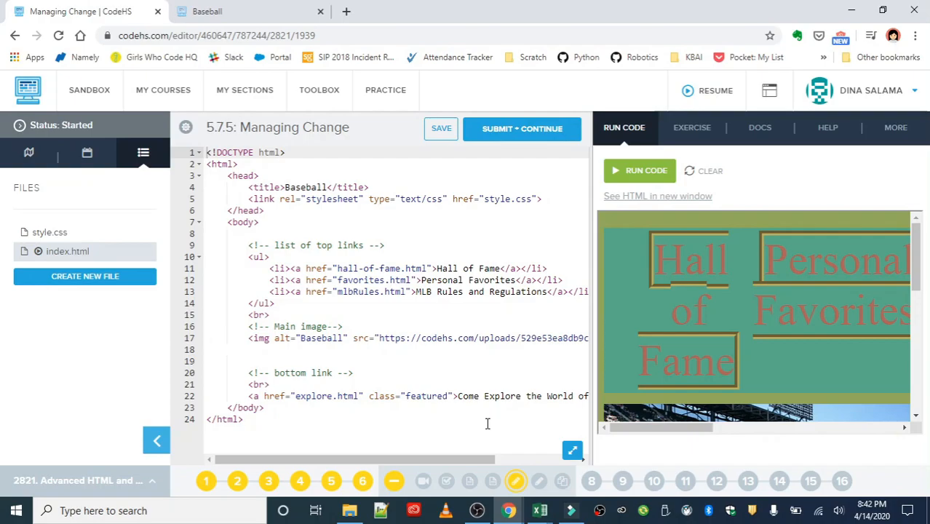
- Widen the editor panel and re-run the preview so the whole page fits
{"action": "left_click_drag", "start_coordinate": [357, 459], "coordinate": [502, 459]}
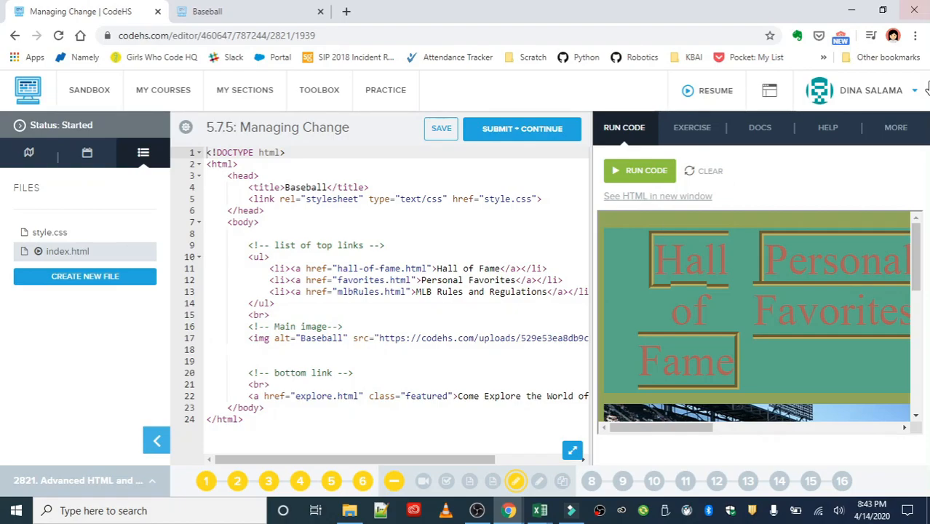
{"action": "left_click", "coordinate": [639, 170]}
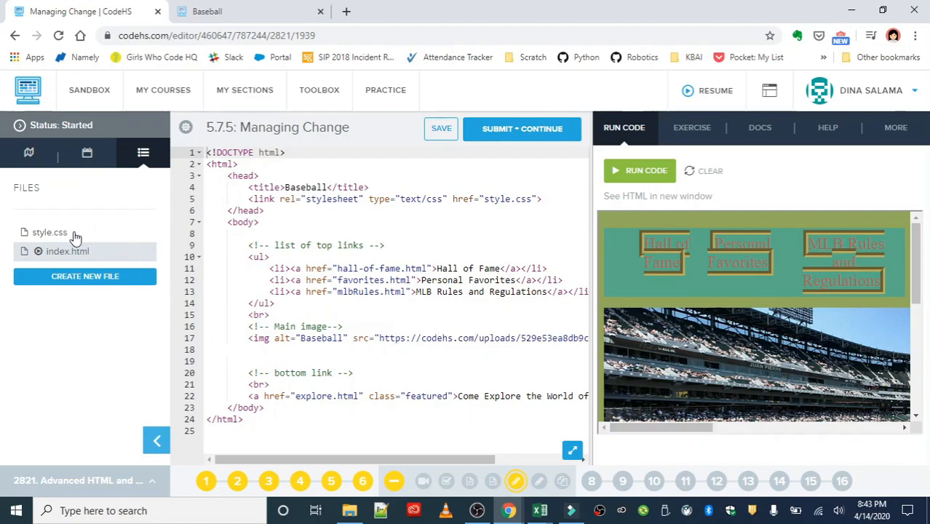
- Delete the duplicate ul { background-color:#58aa88; } rule from lines 6–8 of style.css
{"action": "left_click", "coordinate": [50, 232]}
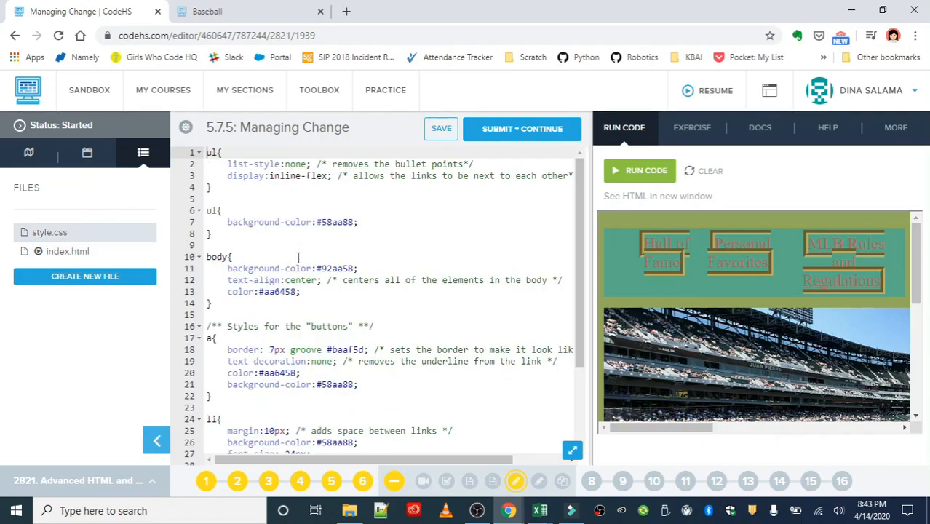
{"action": "mouse_move", "coordinate": [342, 264]}
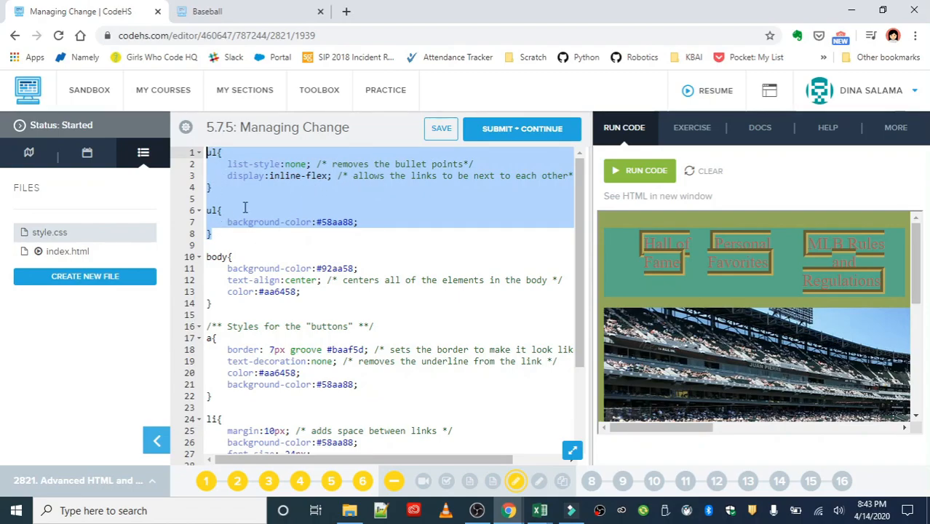
{"action": "left_click", "coordinate": [441, 127]}
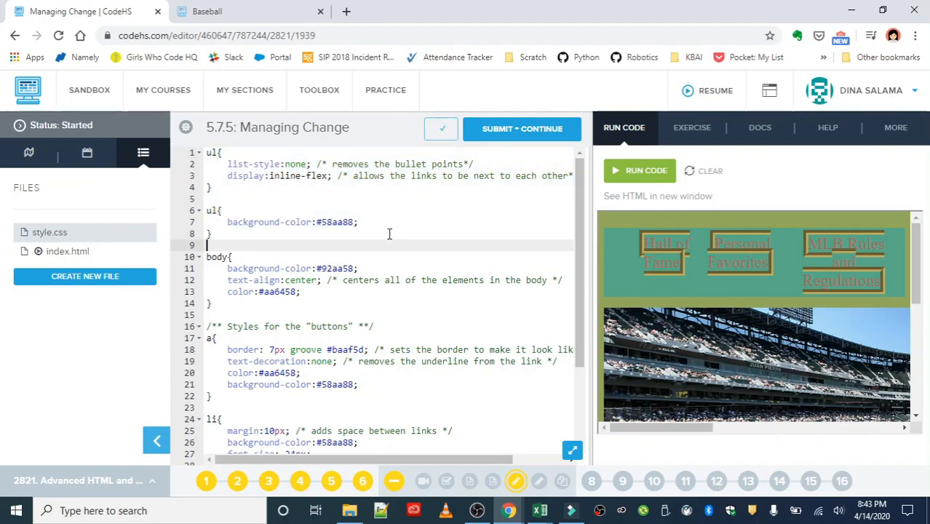
{"action": "left_click", "coordinate": [318, 256]}
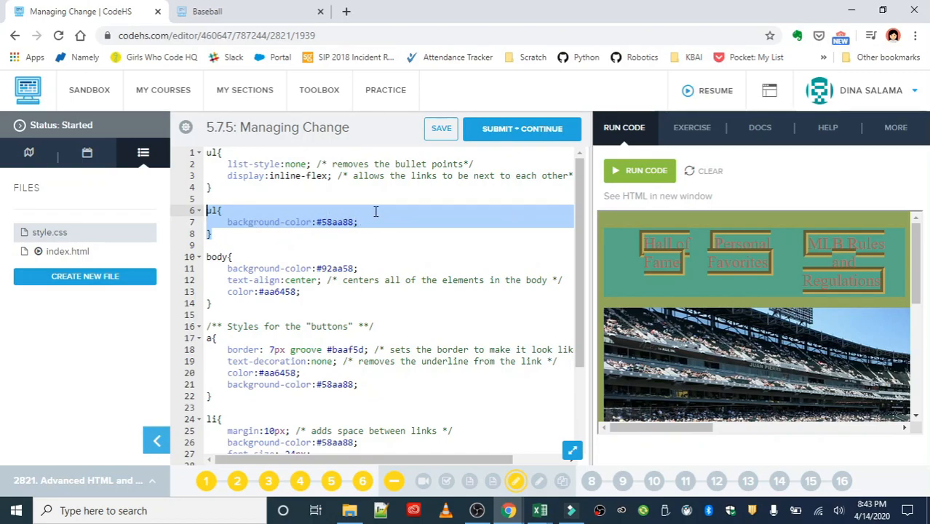
{"action": "mouse_move", "coordinate": [485, 253]}
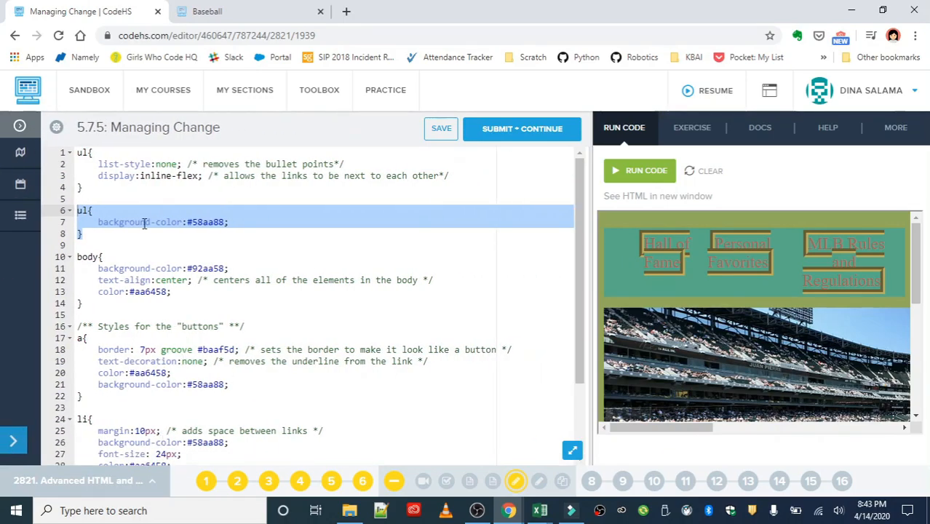
{"action": "scroll", "scroll_direction": "down", "scroll_amount": 3}
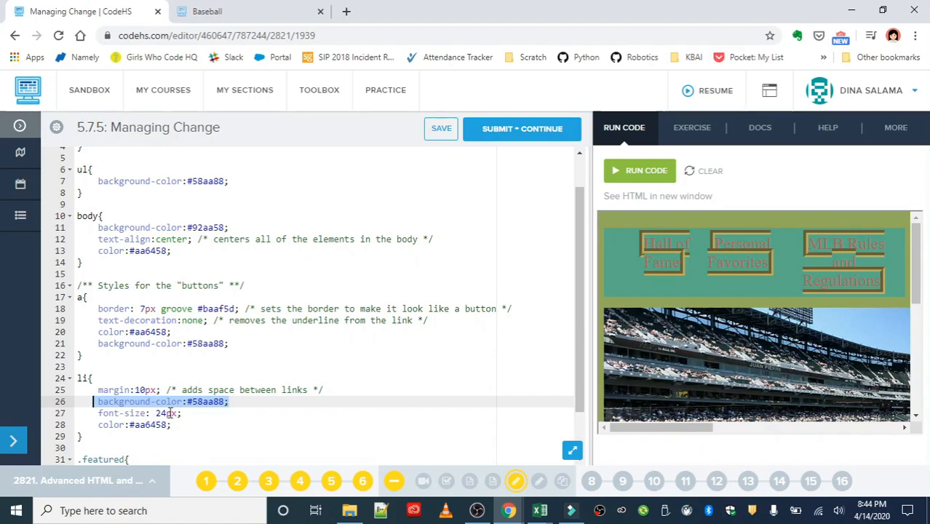
{"action": "scroll", "scroll_direction": "up", "scroll_amount": 3}
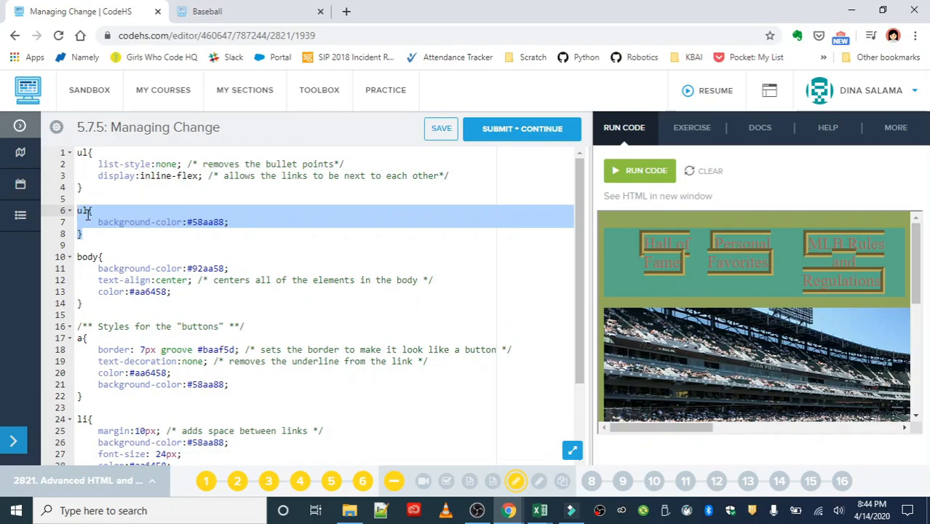
{"action": "key", "text": "Delete"}
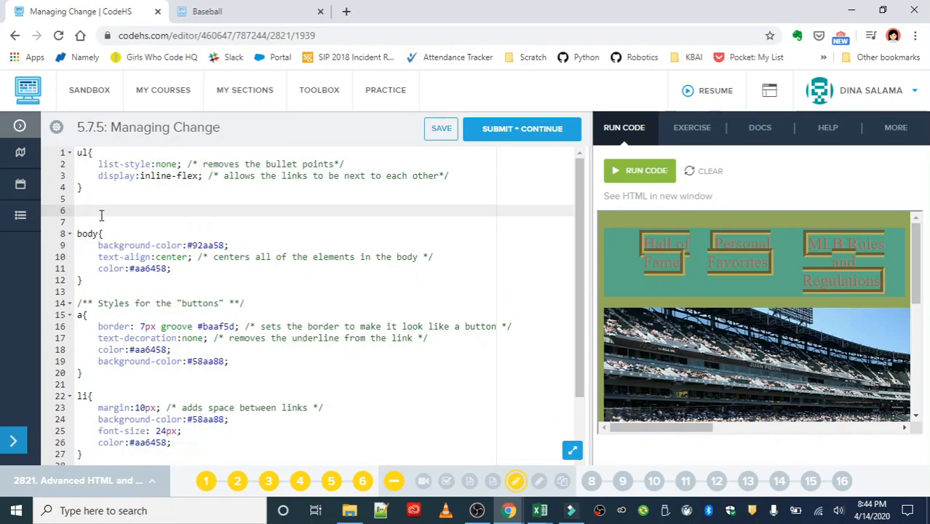
- Reload the Baseball tab to check the buttons lost their band, then return to the editor
{"action": "left_click", "coordinate": [441, 128]}
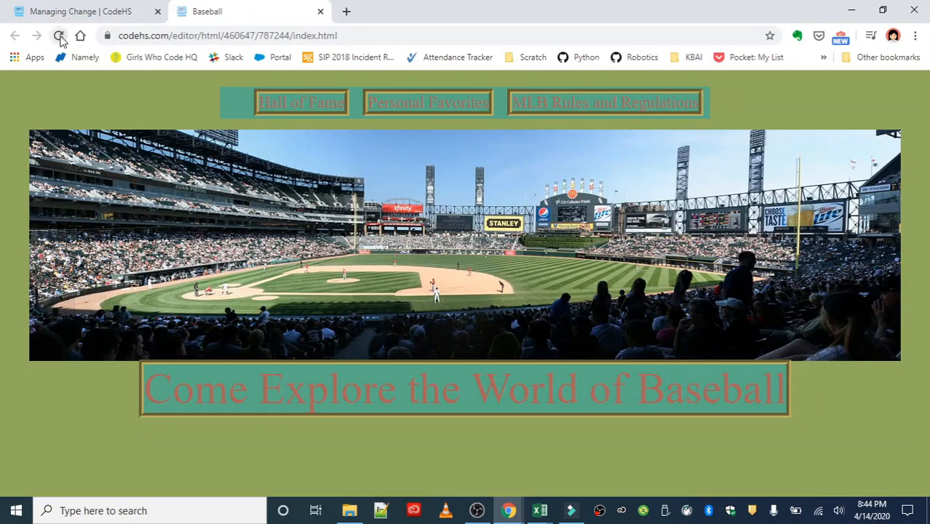
{"action": "left_click", "coordinate": [59, 35]}
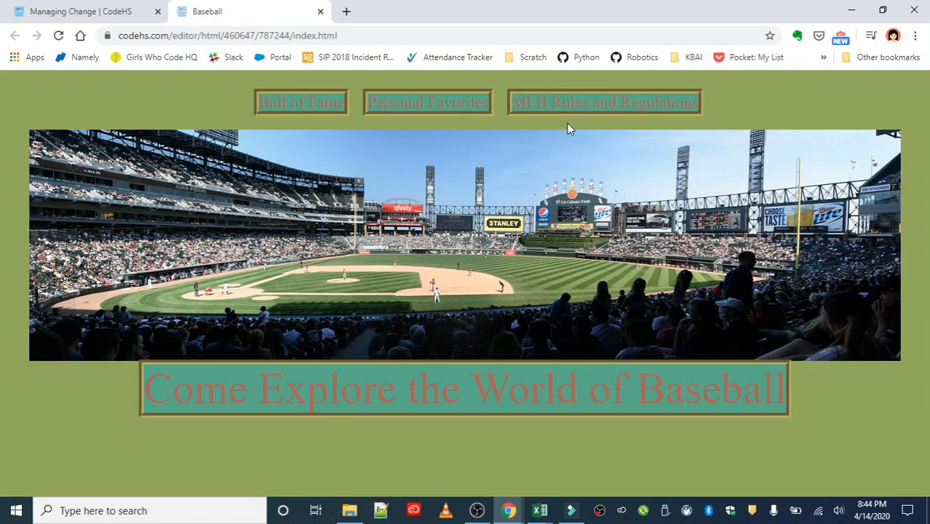
{"action": "left_click", "coordinate": [80, 11]}
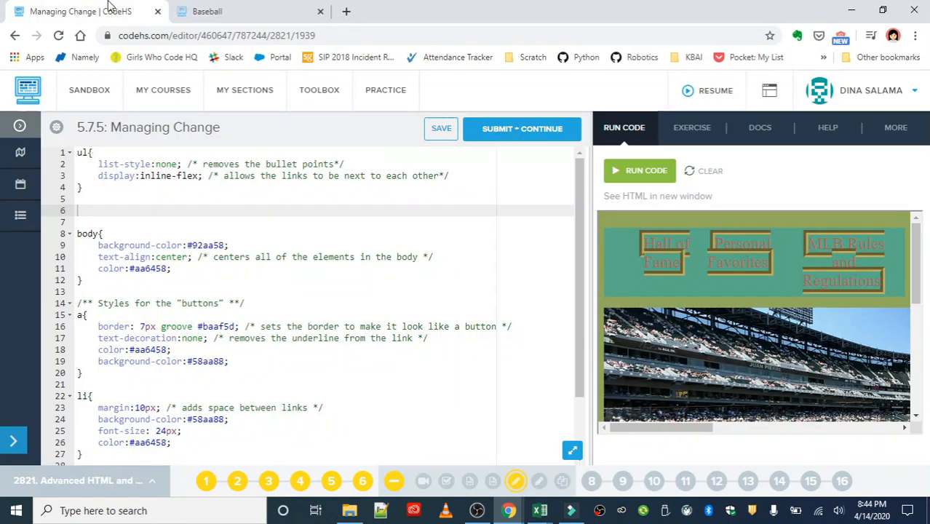
{"action": "left_click", "coordinate": [691, 127]}
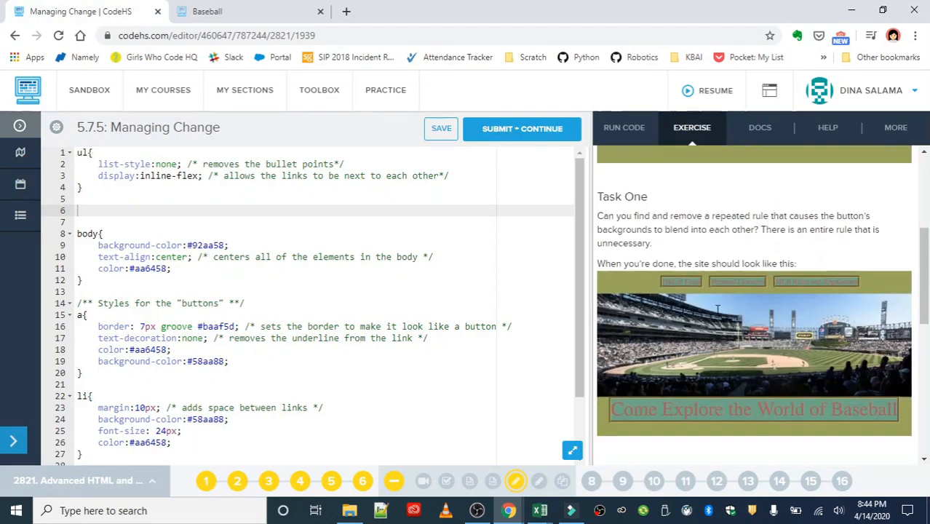
{"action": "scroll", "scroll_direction": "down", "scroll_amount": 3}
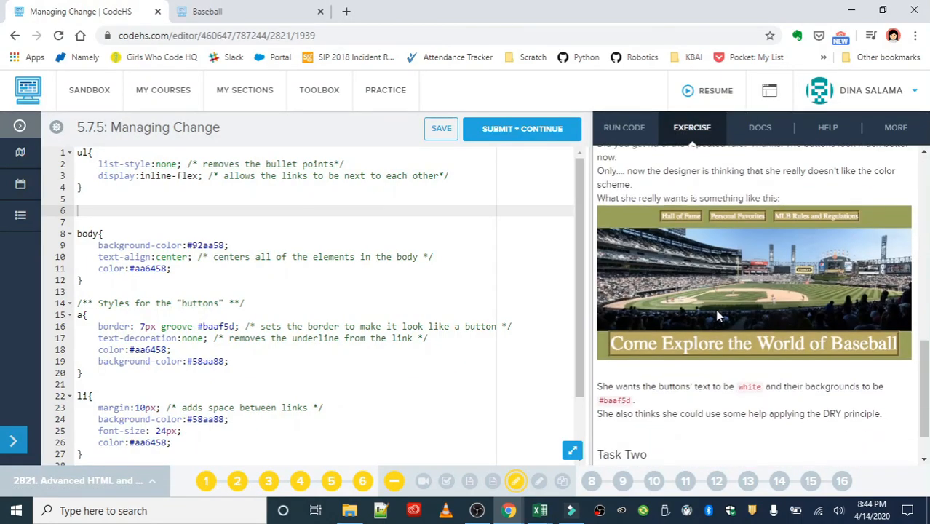
{"action": "mouse_move", "coordinate": [703, 223]}
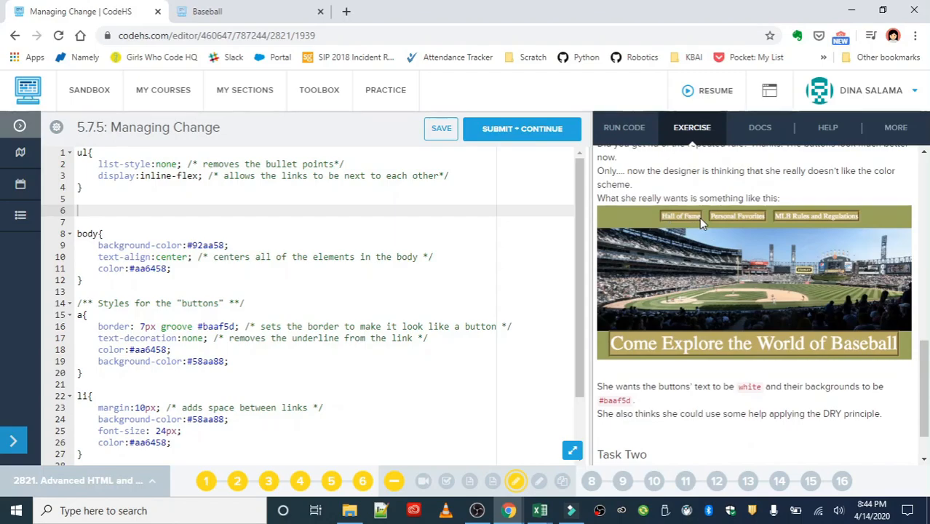
{"action": "mouse_move", "coordinate": [684, 222]}
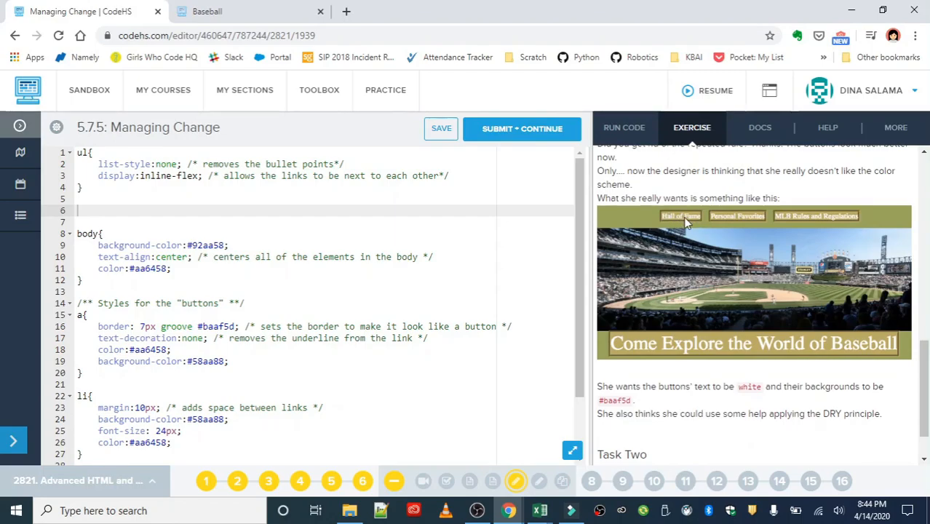
{"action": "mouse_move", "coordinate": [791, 352]}
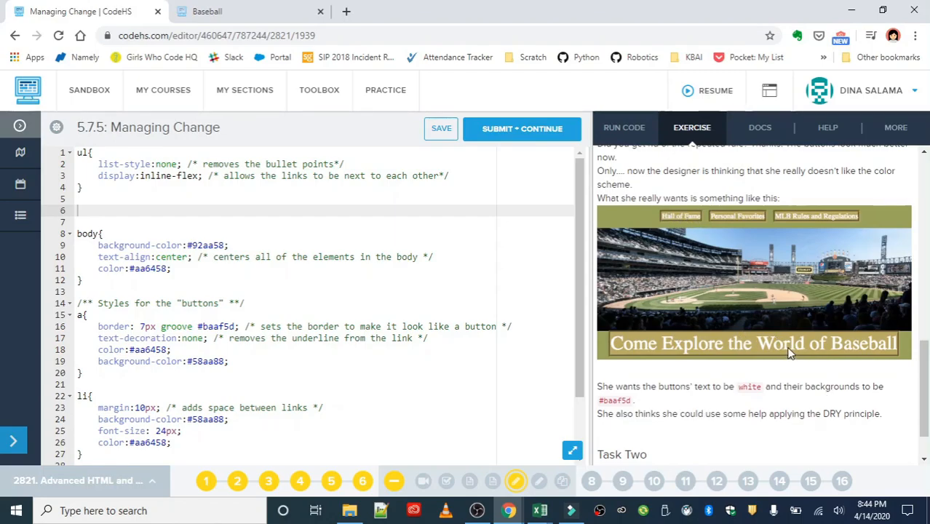
{"action": "mouse_move", "coordinate": [772, 354]}
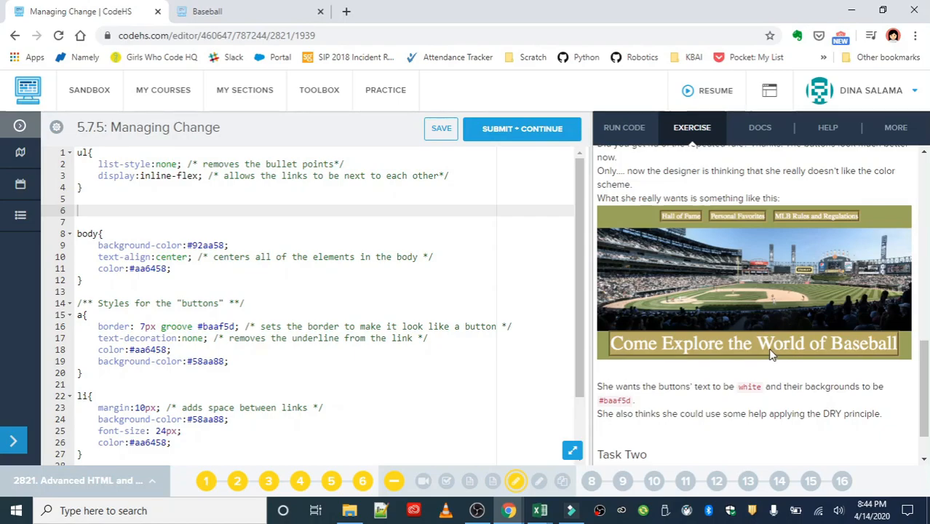
{"action": "scroll", "scroll_direction": "down", "scroll_amount": 3}
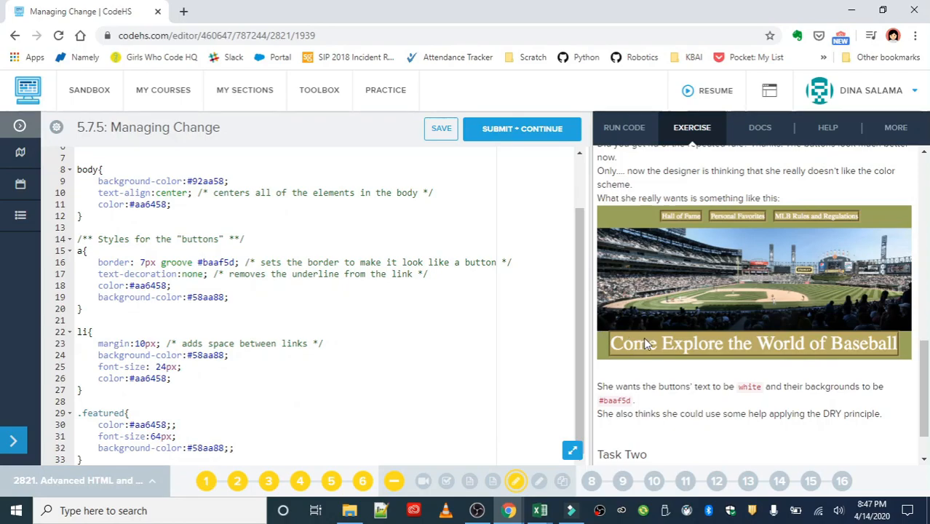
{"action": "mouse_move", "coordinate": [698, 358]}
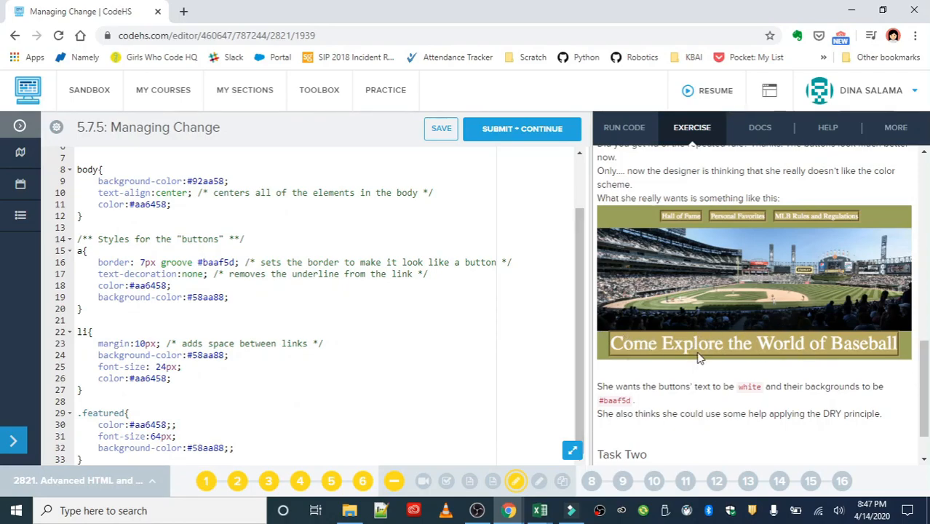
{"action": "mouse_move", "coordinate": [764, 357]}
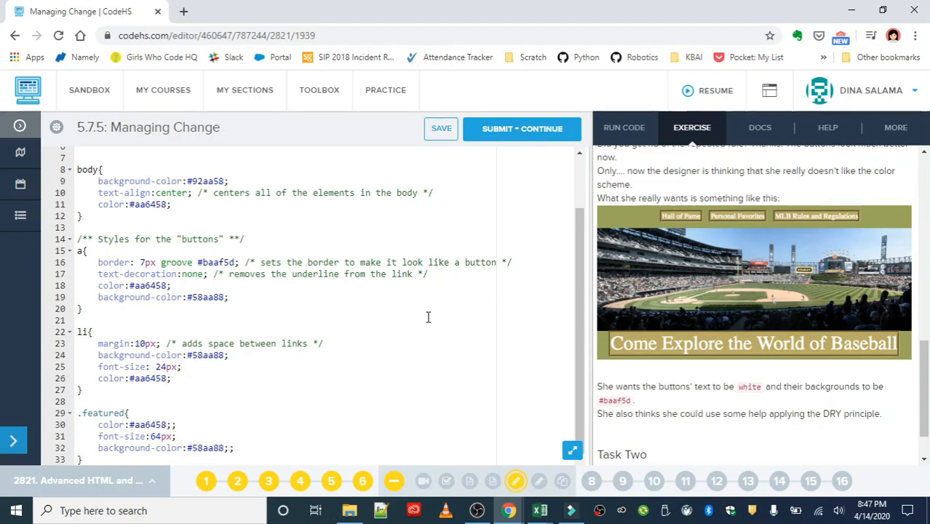
- Change the button selector on line 15 to 'a, a.featured'
{"action": "left_click", "coordinate": [84, 251]}
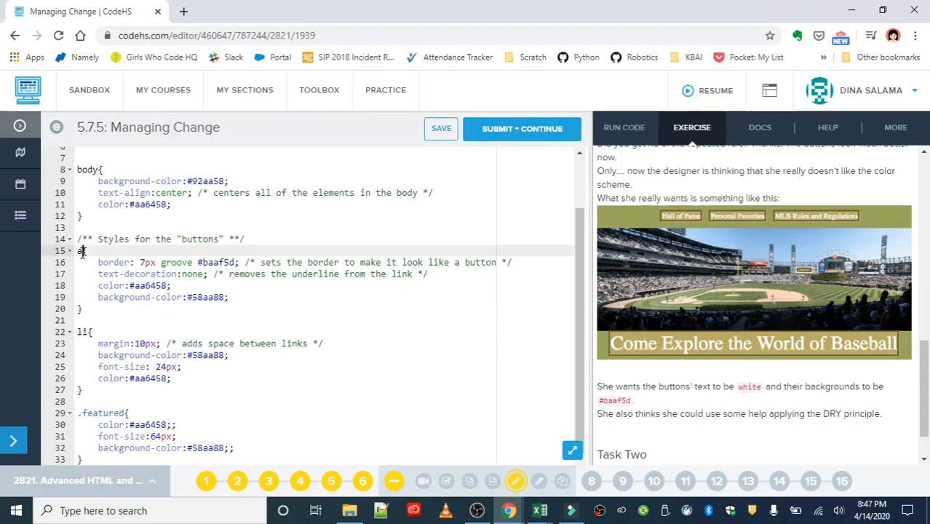
{"action": "mouse_move", "coordinate": [556, 267]}
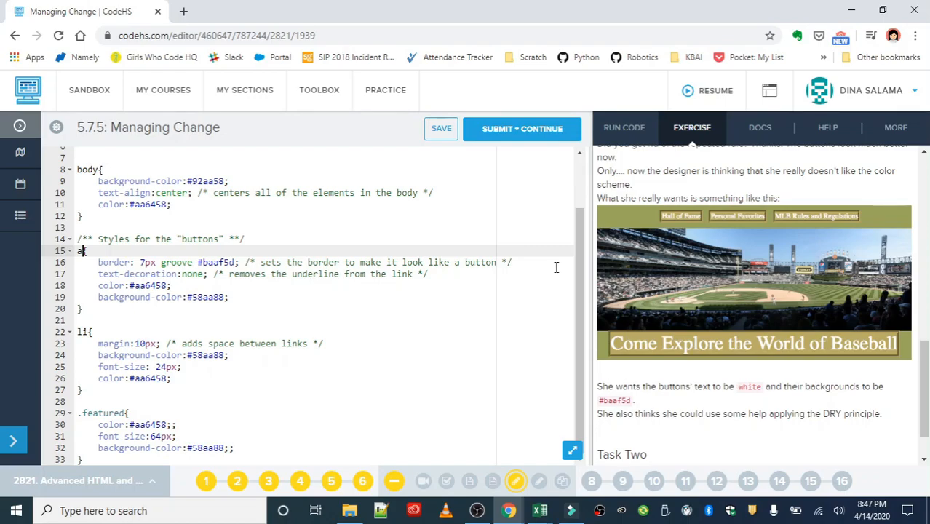
{"action": "type", "text": ","}
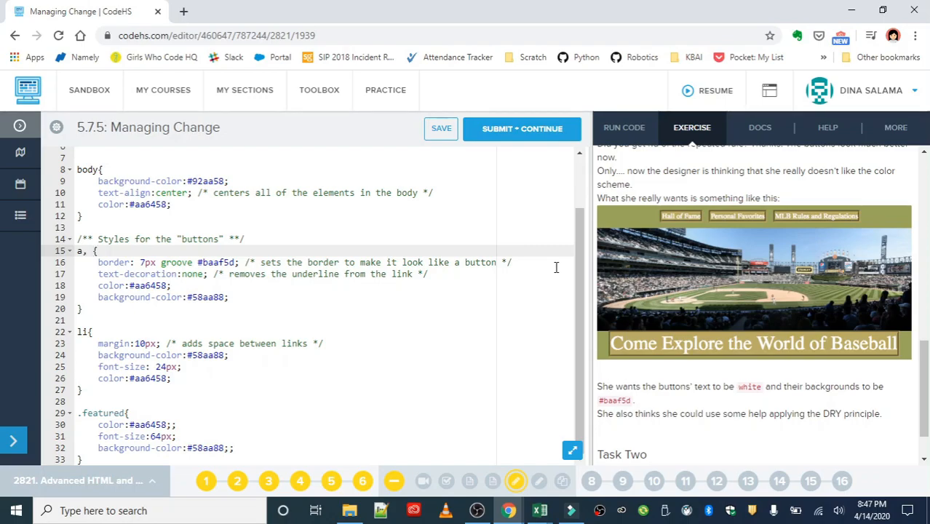
{"action": "type", "text": "a."}
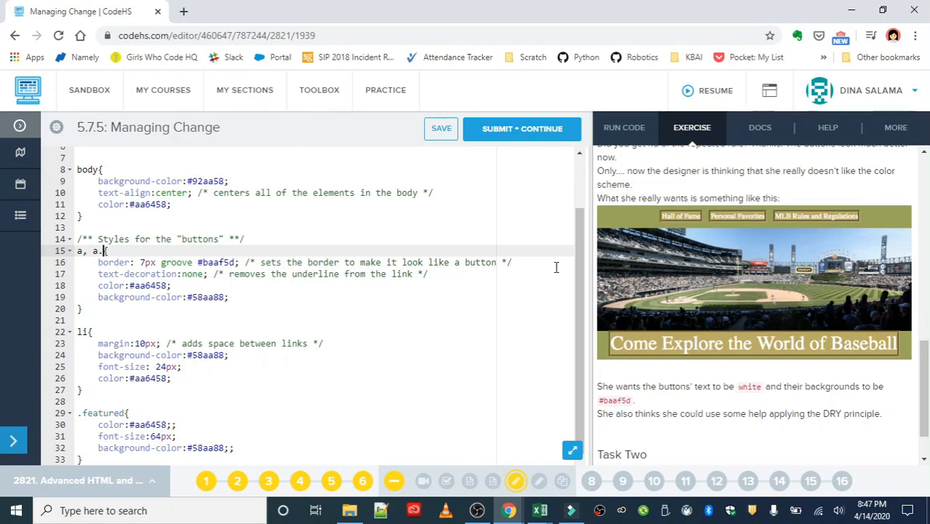
{"action": "type", "text": "featured"}
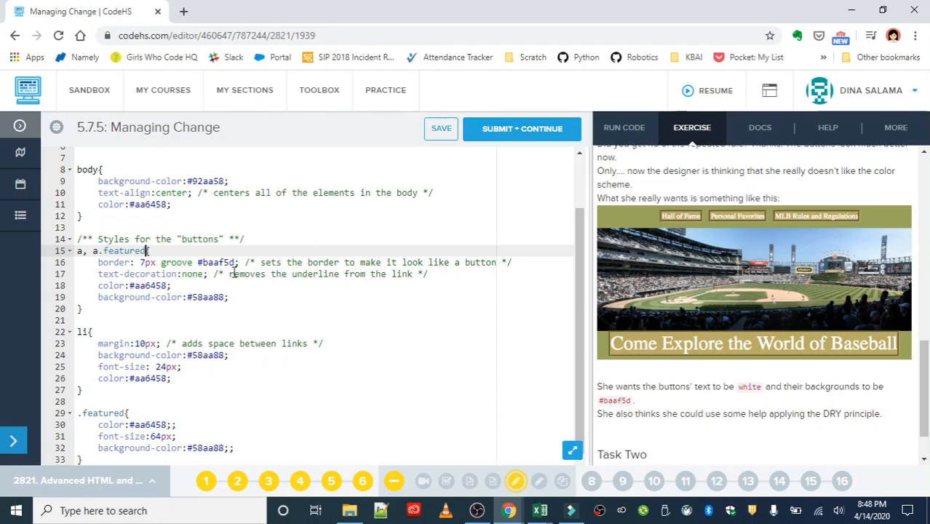
- Set the button text color to white and background-color to #baaf5d
{"action": "double_click", "coordinate": [148, 285]}
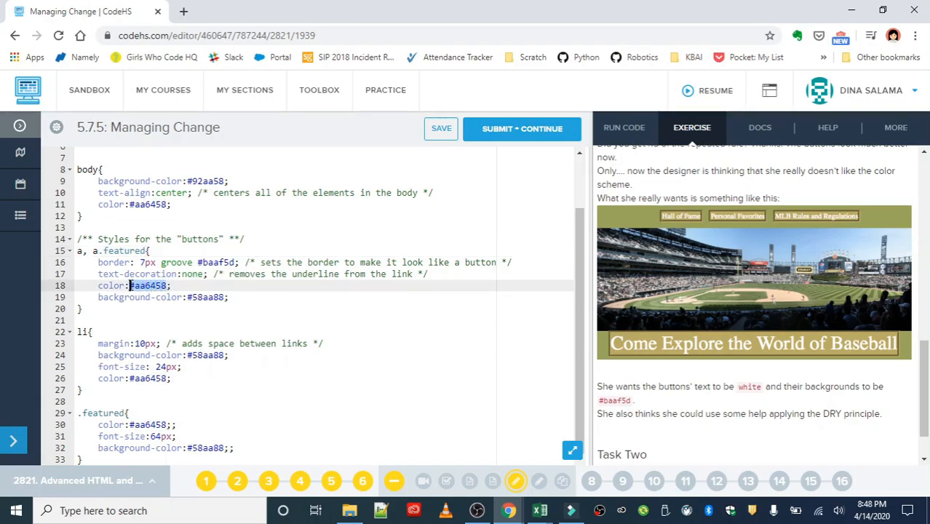
{"action": "type", "text": "white"}
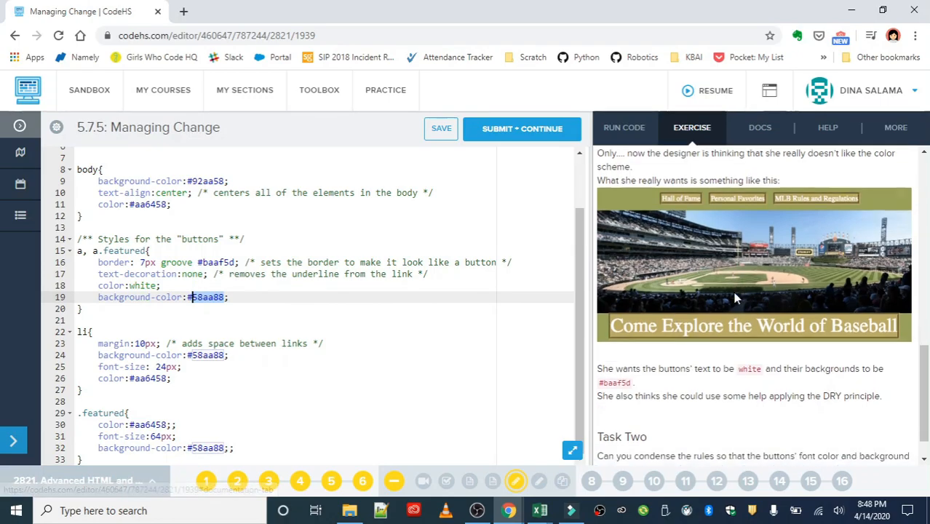
{"action": "scroll", "scroll_direction": "down", "scroll_amount": 3}
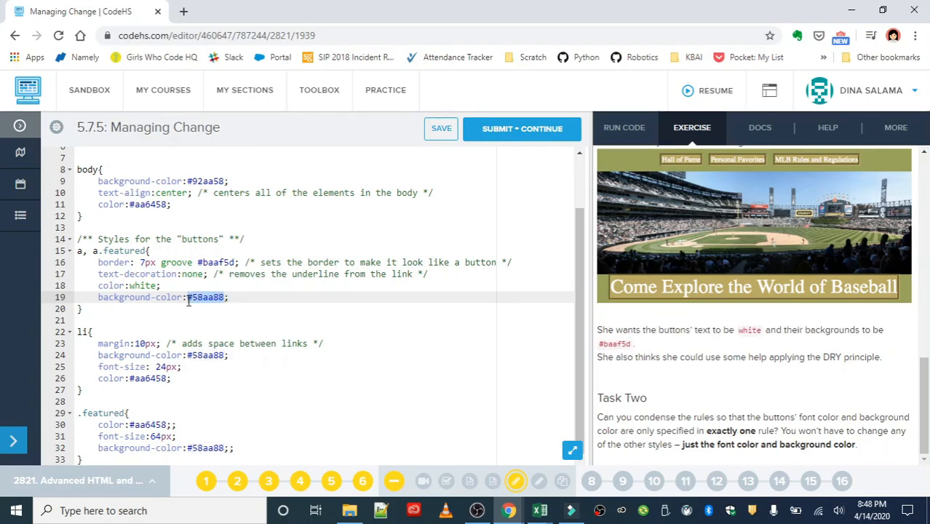
{"action": "type", "text": "baaf5d"}
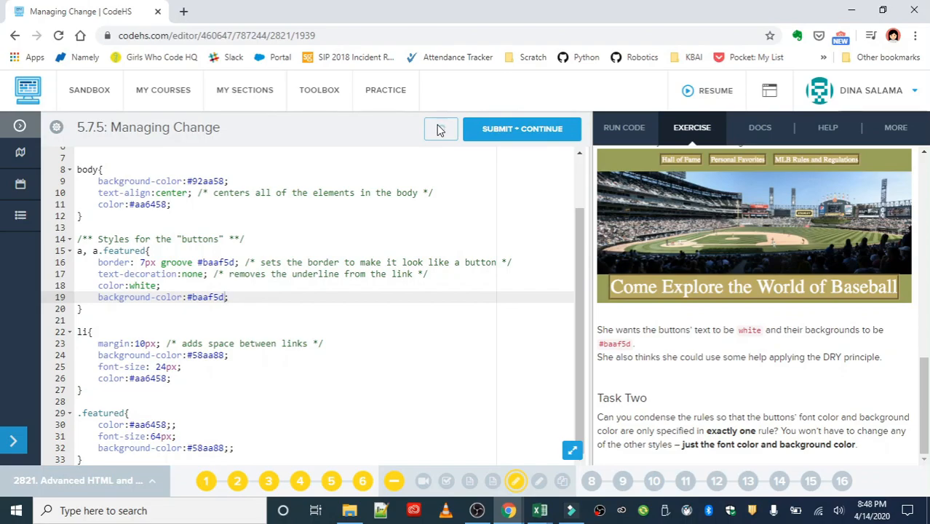
{"action": "mouse_move", "coordinate": [440, 128]}
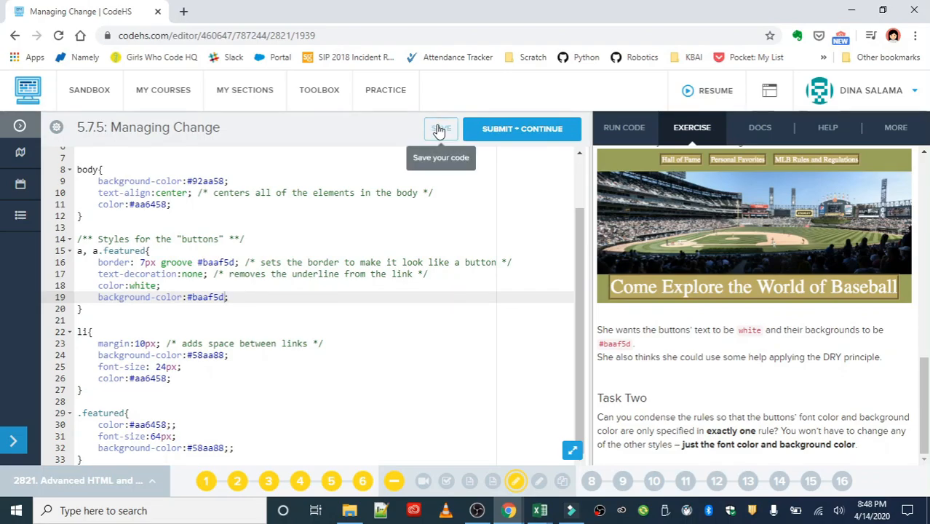
{"action": "mouse_move", "coordinate": [477, 195]}
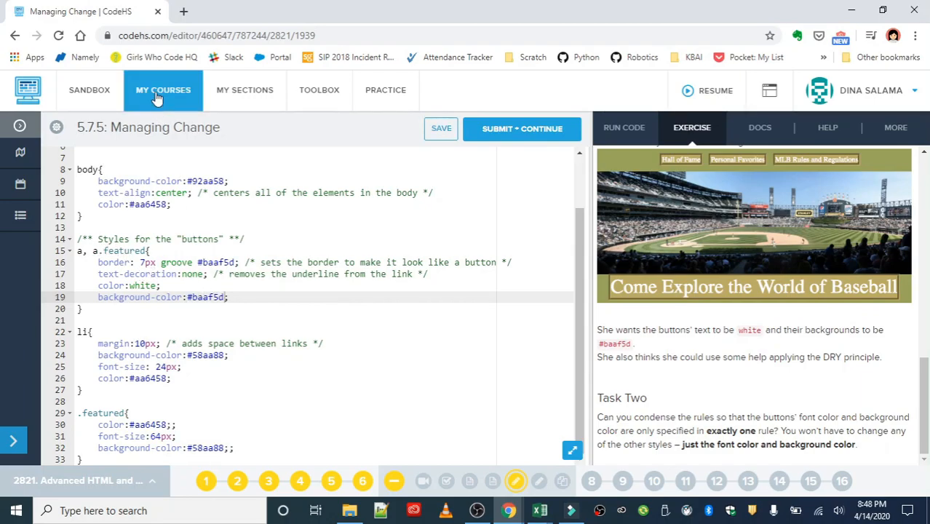
- Run the updated code and view the Baseball page in a new window
{"action": "scroll", "scroll_direction": "up", "scroll_amount": 3}
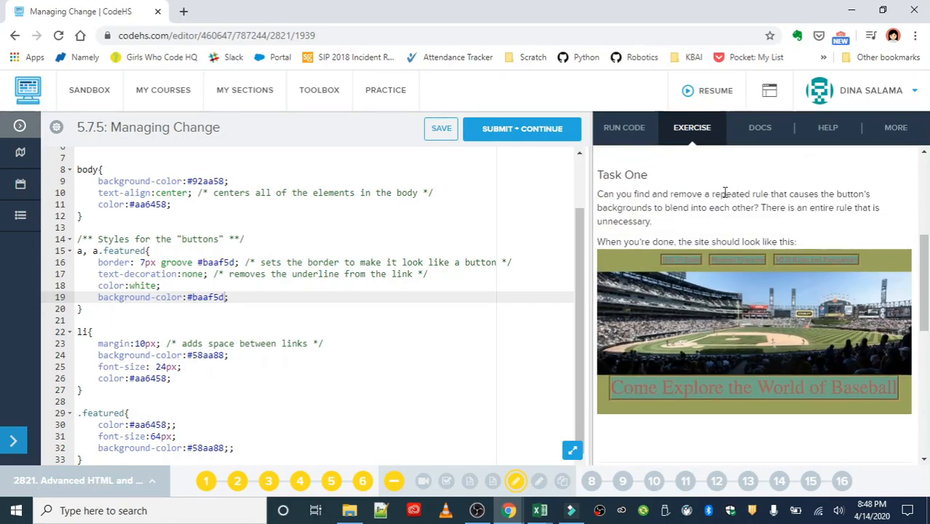
{"action": "left_click", "coordinate": [623, 127]}
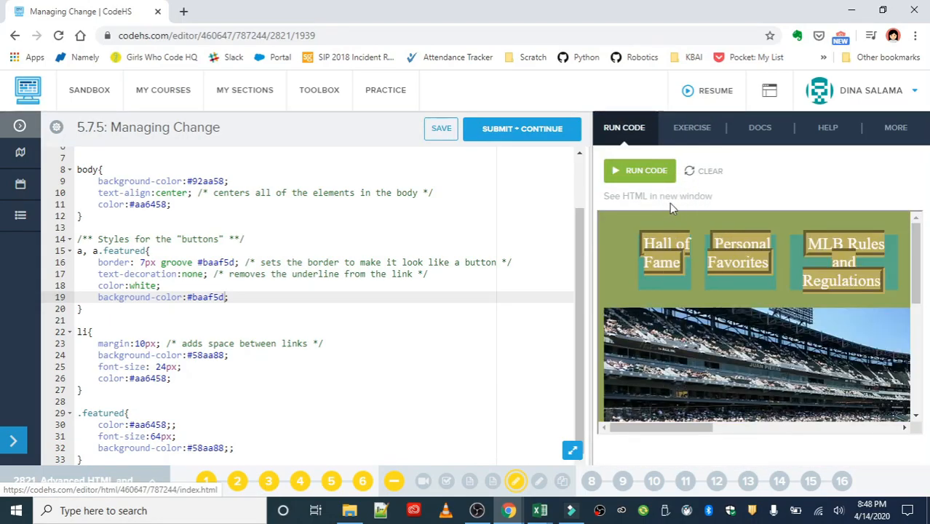
{"action": "left_click", "coordinate": [657, 195]}
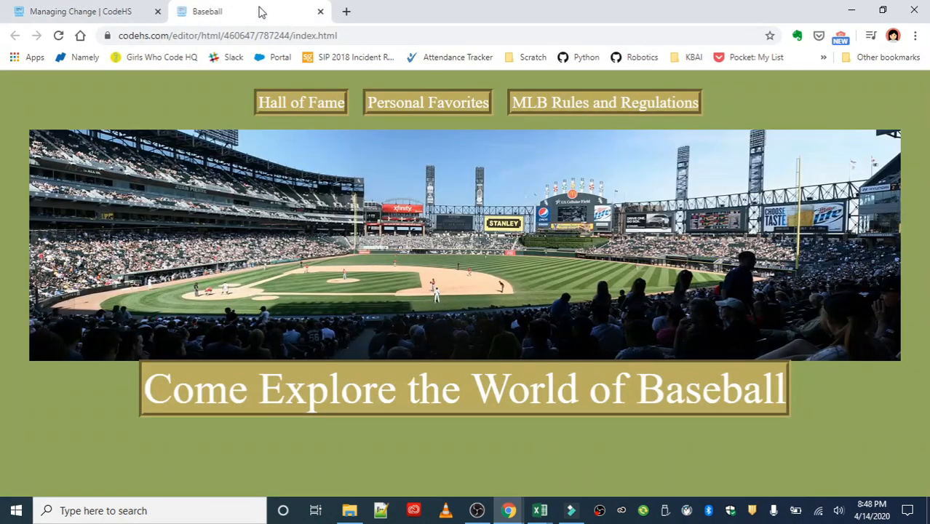